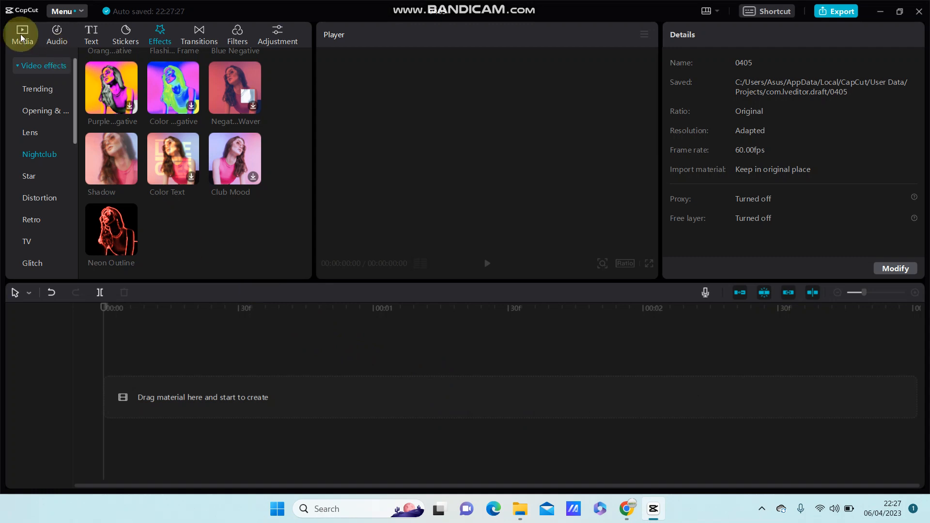
Drag the white clip from Media > Library > B&W onto the empty timeline
left_click(22, 35)
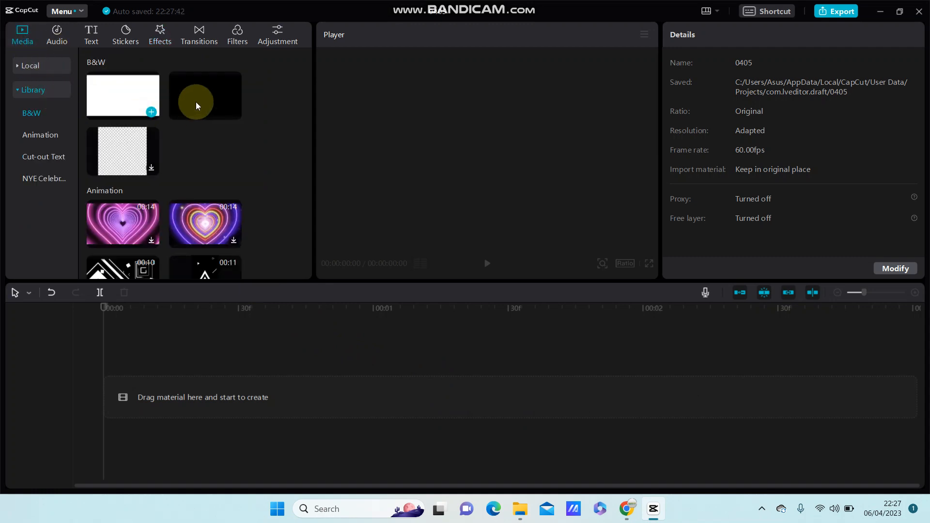
left_click_drag(204, 96, 109, 386)
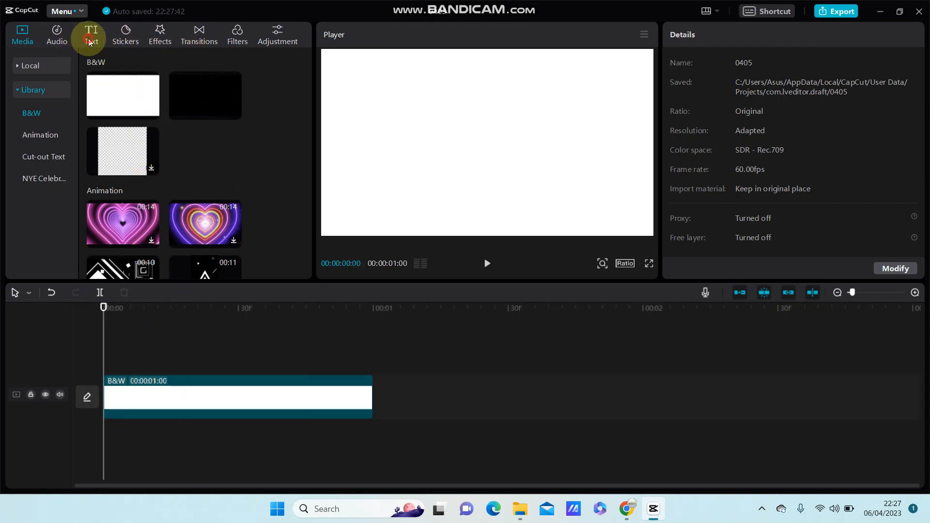
Add a Default text clip above the white clip and select it for editing
left_click(90, 35)
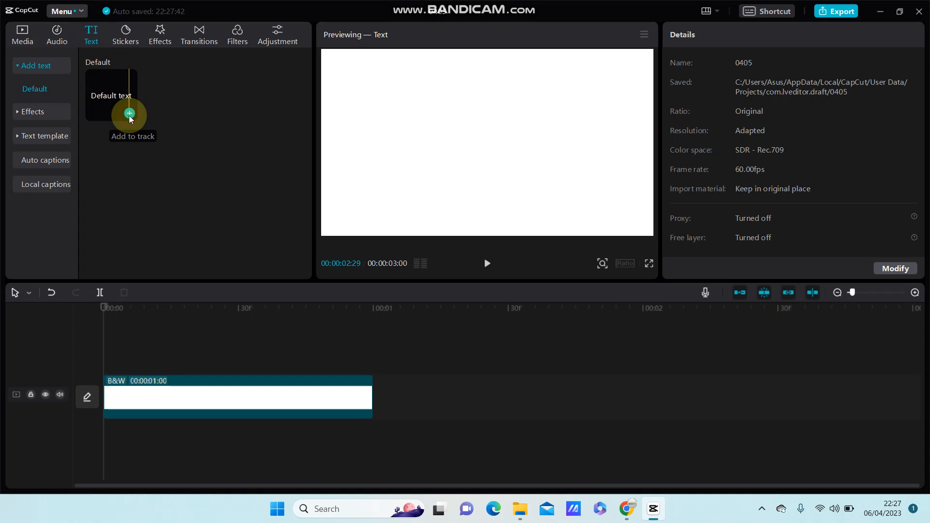
left_click(128, 115)
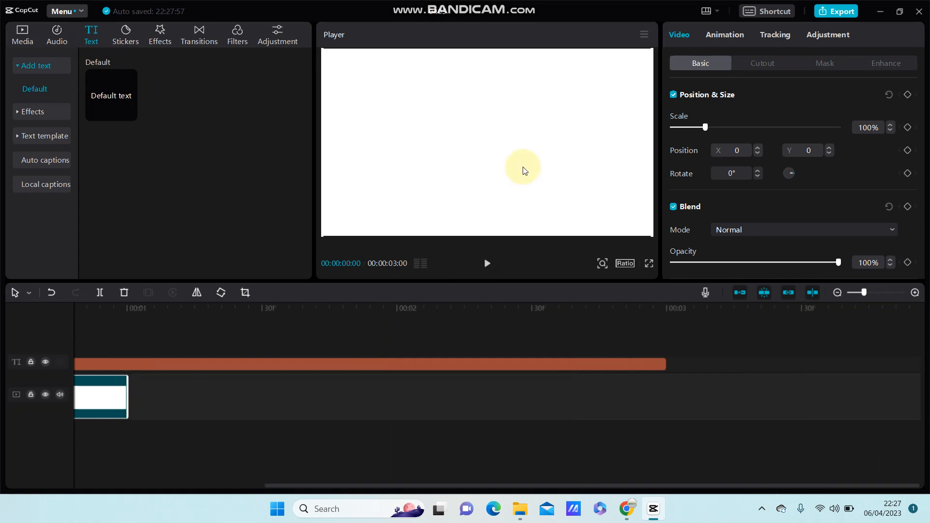
scroll("down", 3)
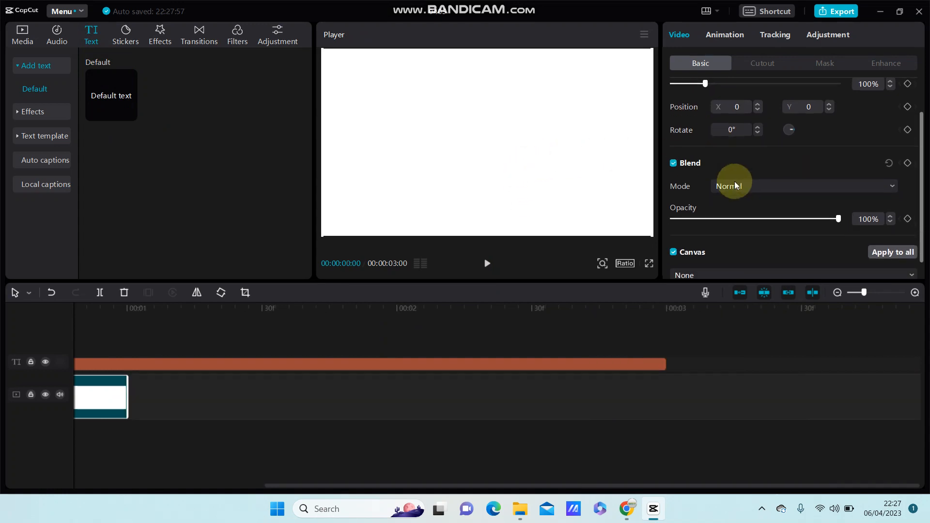
left_click(491, 364)
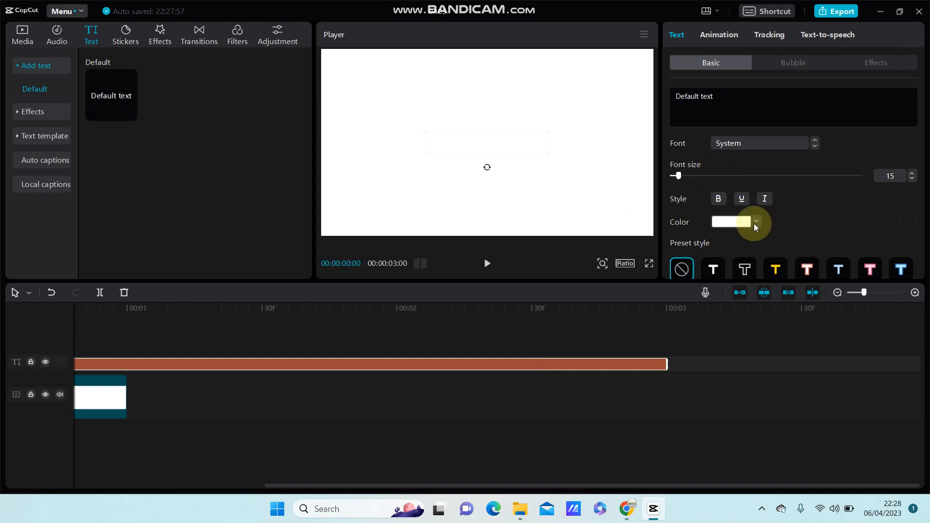
Colour the default text dark red and raise its font size to 38
left_click(754, 221)
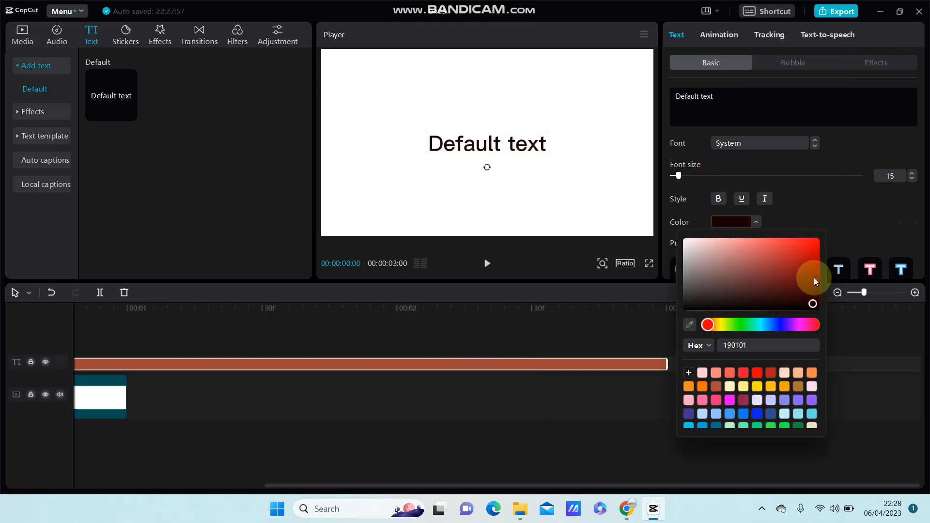
left_click(820, 282)
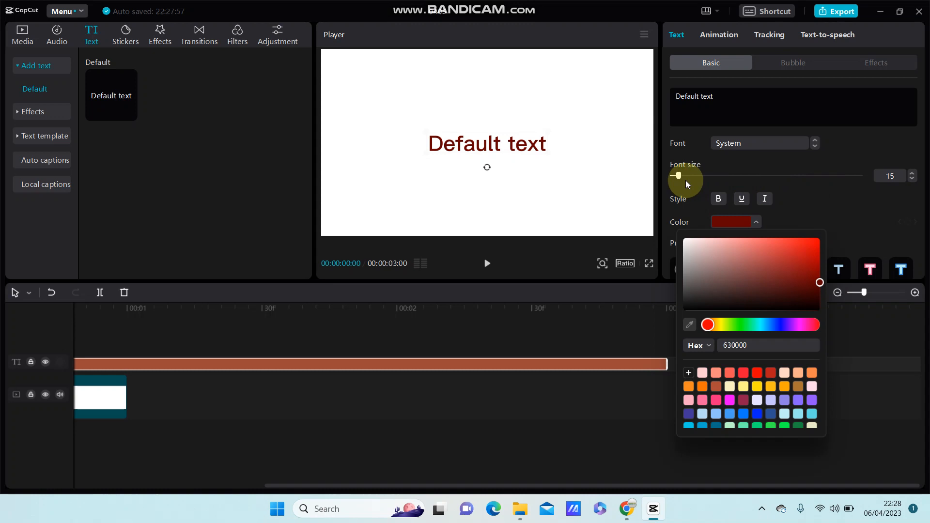
left_click_drag(678, 176, 693, 175)
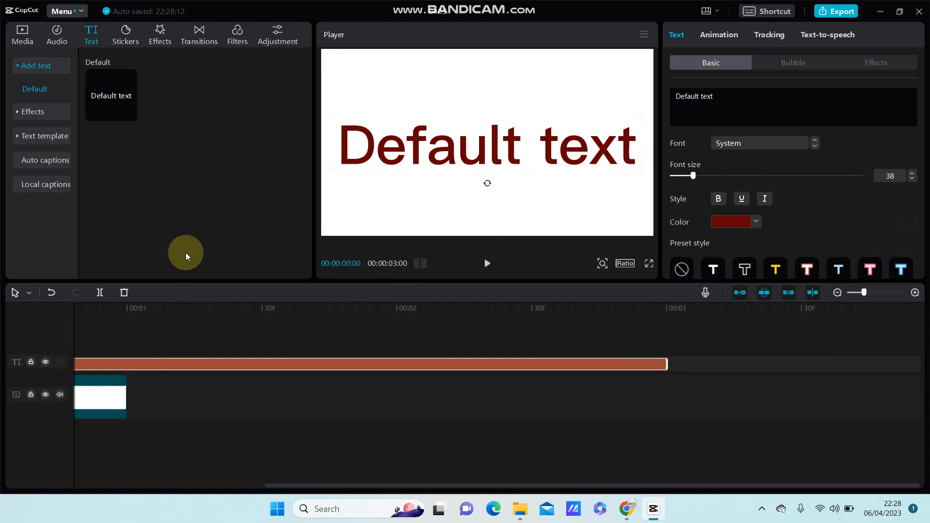
mouse_move(160, 237)
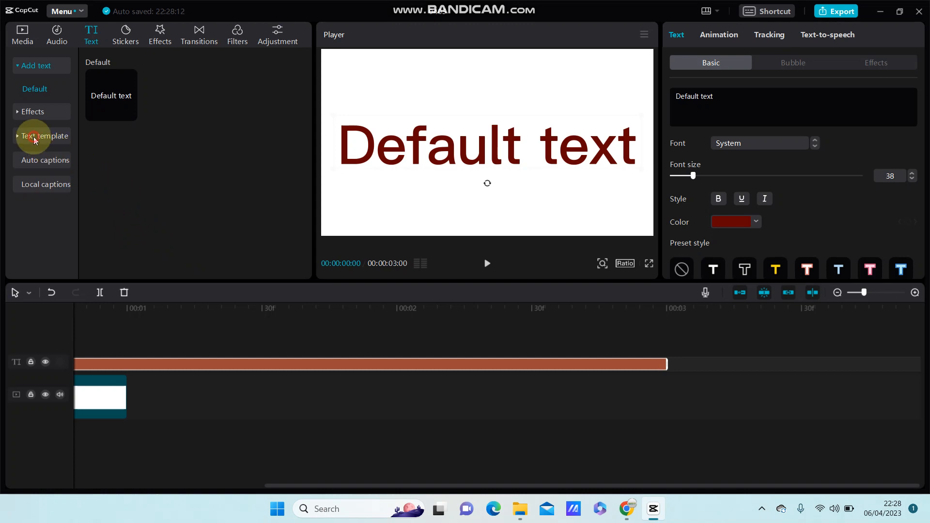
Swap the default text for the Trending SECOND ROUND text template over the white clip
left_click(46, 136)
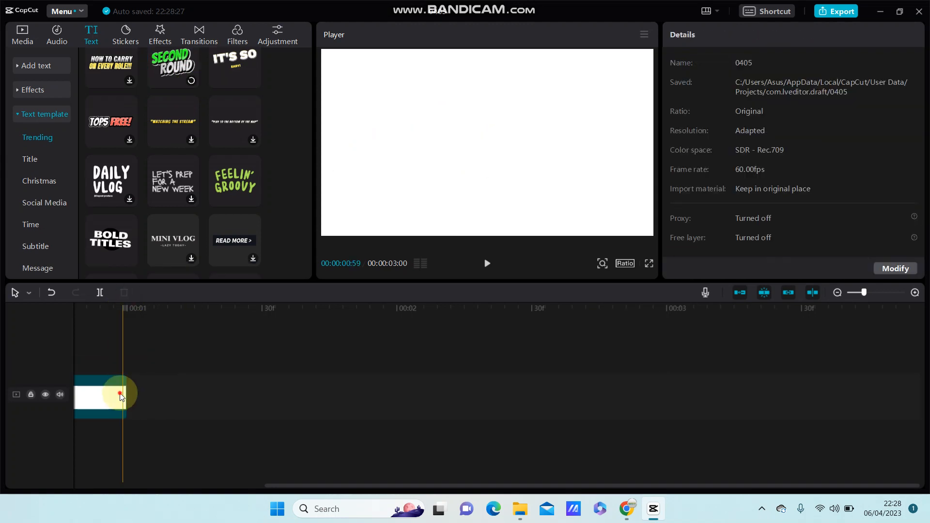
left_click(100, 396)
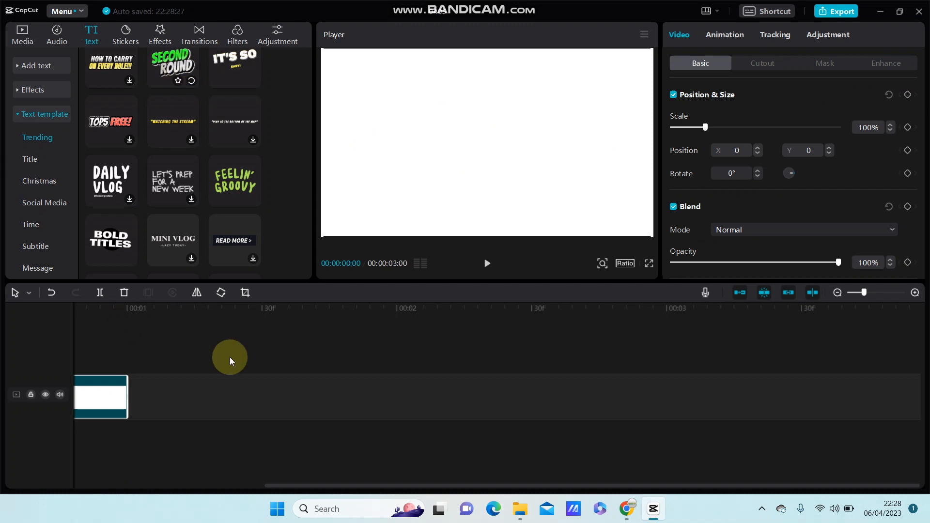
left_click(173, 65)
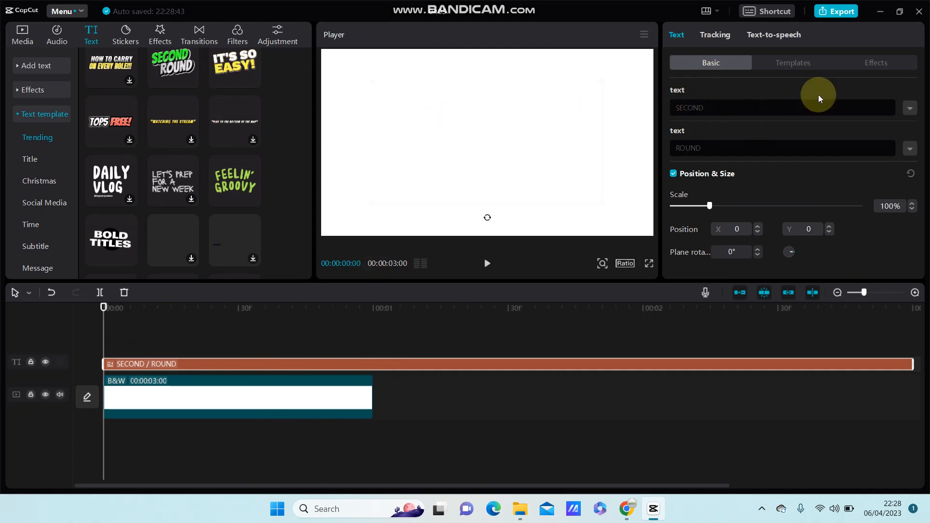
mouse_move(736, 95)
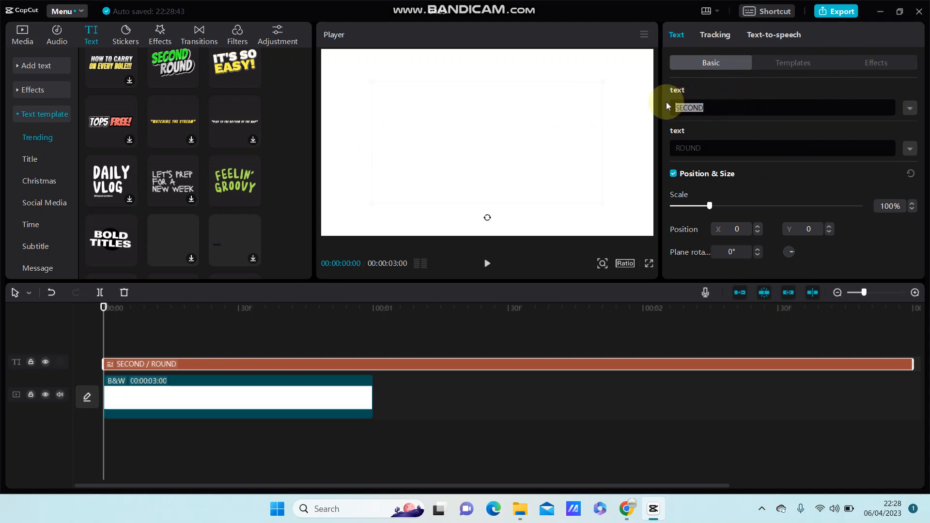
Retype the template's two fields as 'tong' and 'bos', removing SECOND and ROUND
type("tong")
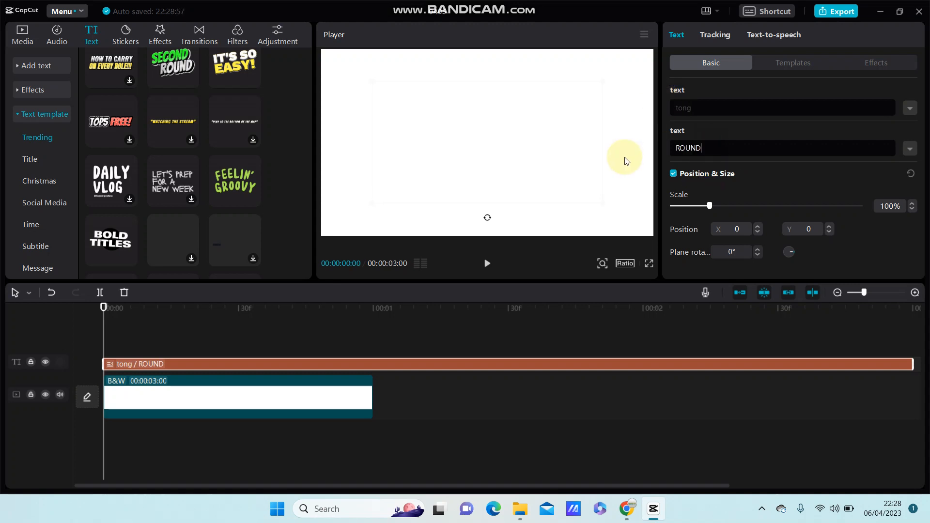
type("bos")
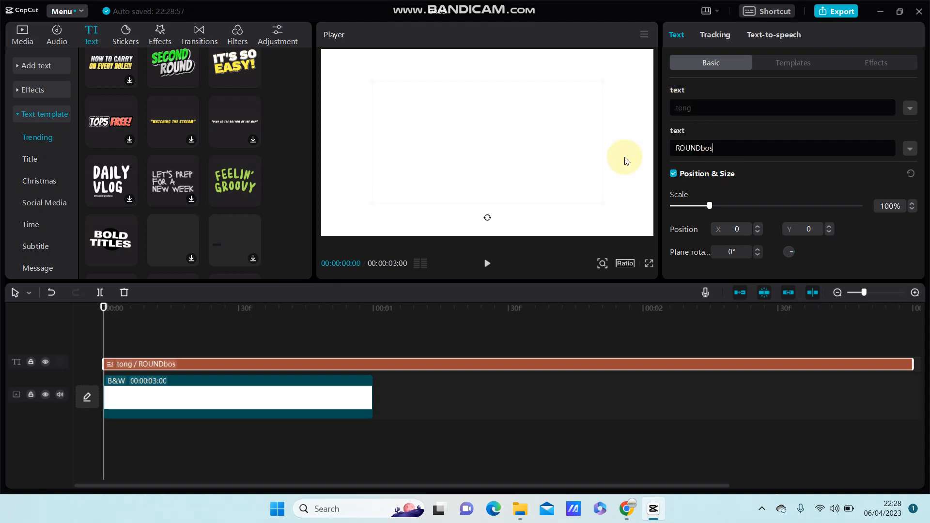
left_click(698, 148)
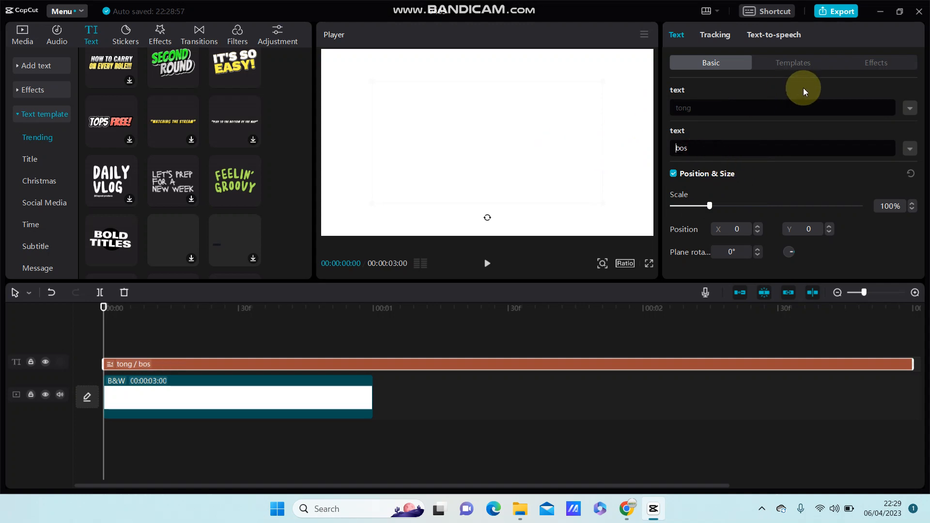
left_click(874, 62)
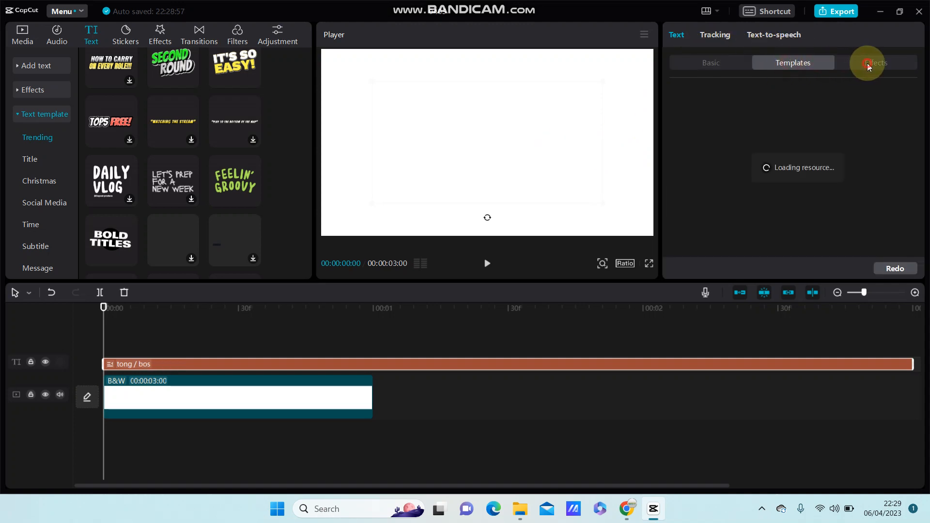
left_click(874, 62)
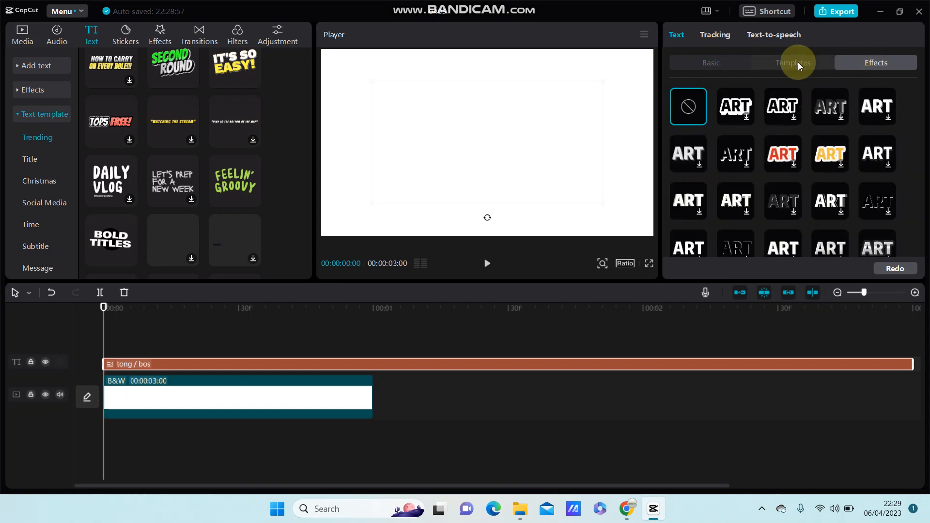
left_click(792, 63)
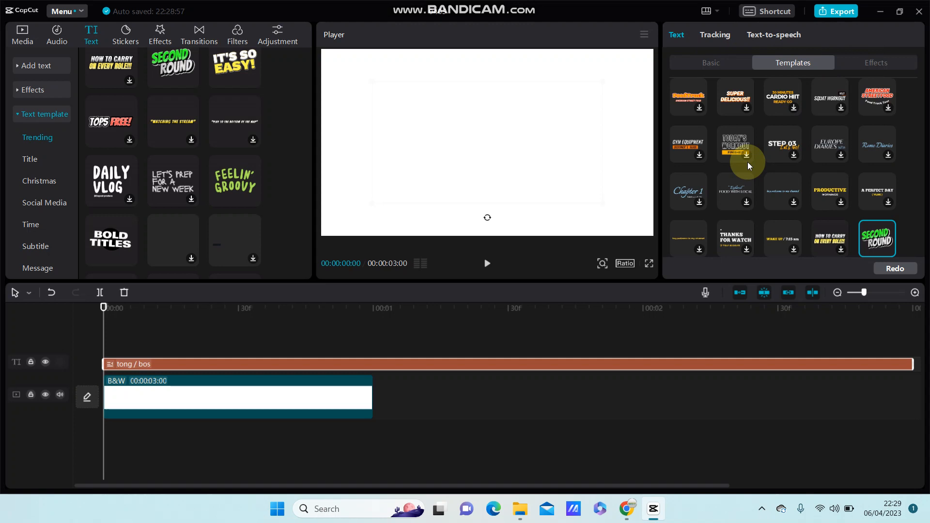
left_click(710, 62)
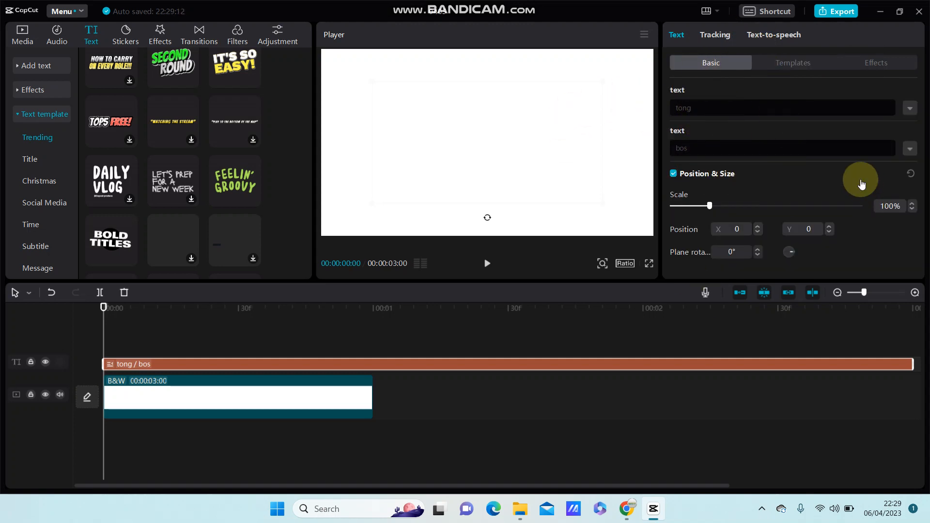
mouse_move(861, 180)
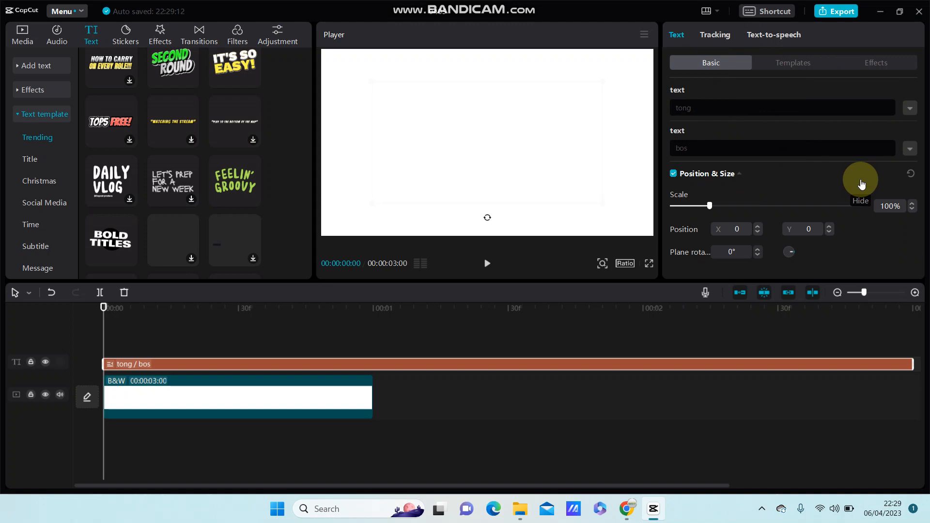